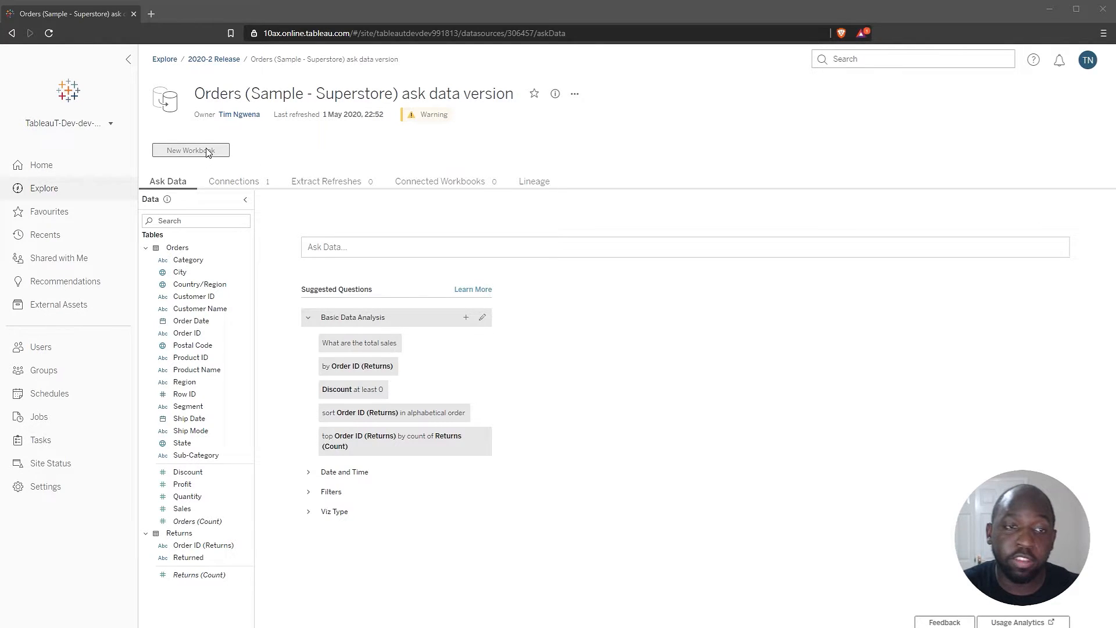
Start a new workbook from the Orders (Sample - Superstore) ask data data source.
left_click(190, 149)
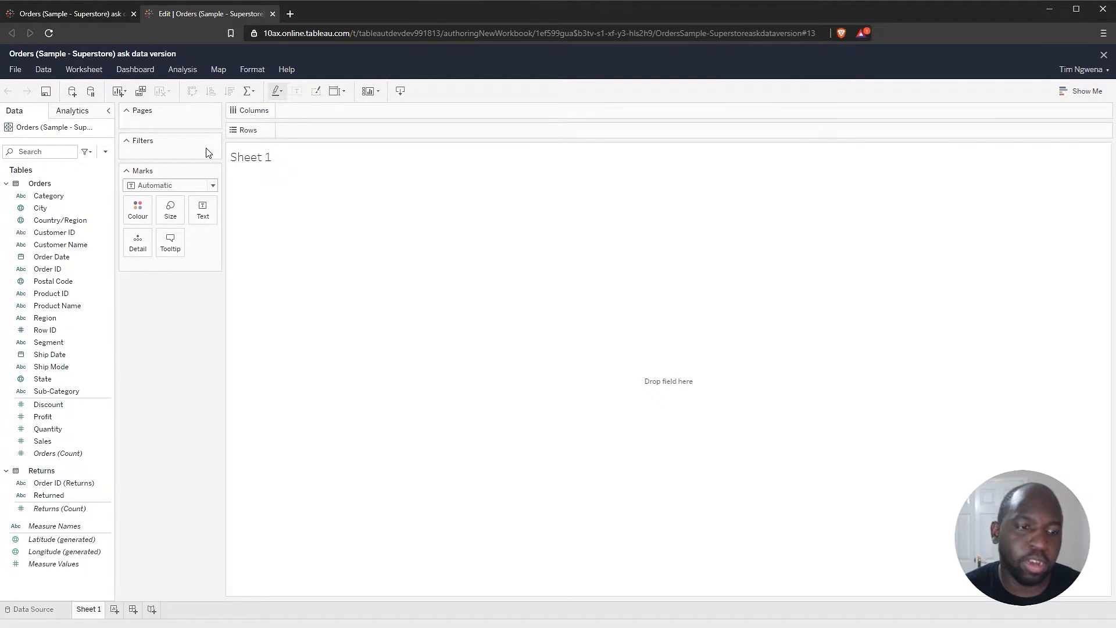
Create a set named Region Set from the Region field.
left_click(45, 329)
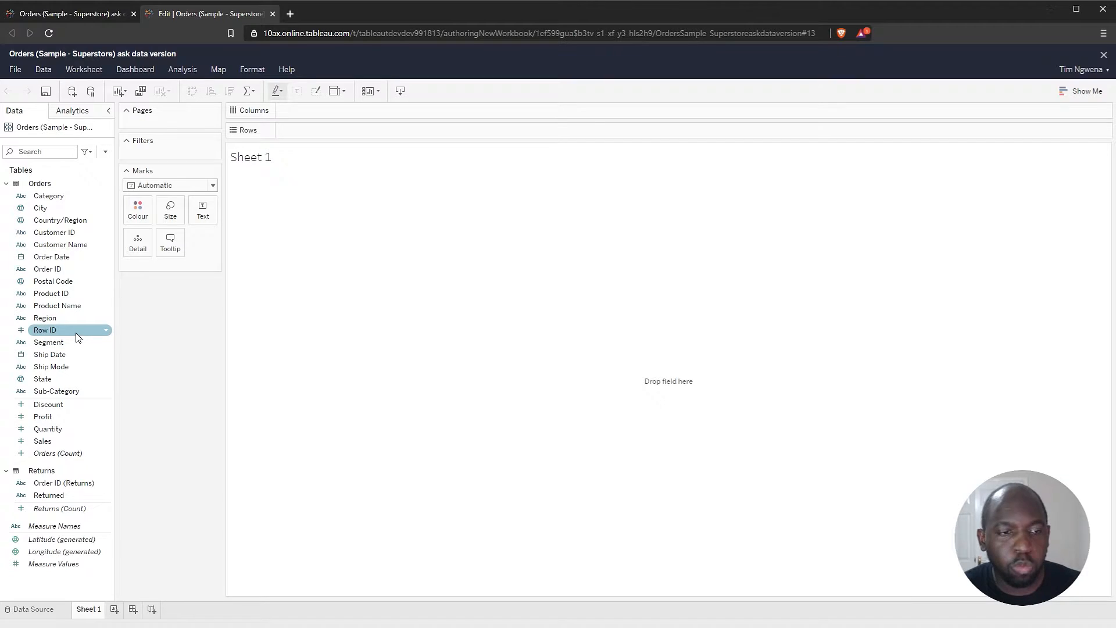
right_click(45, 317)
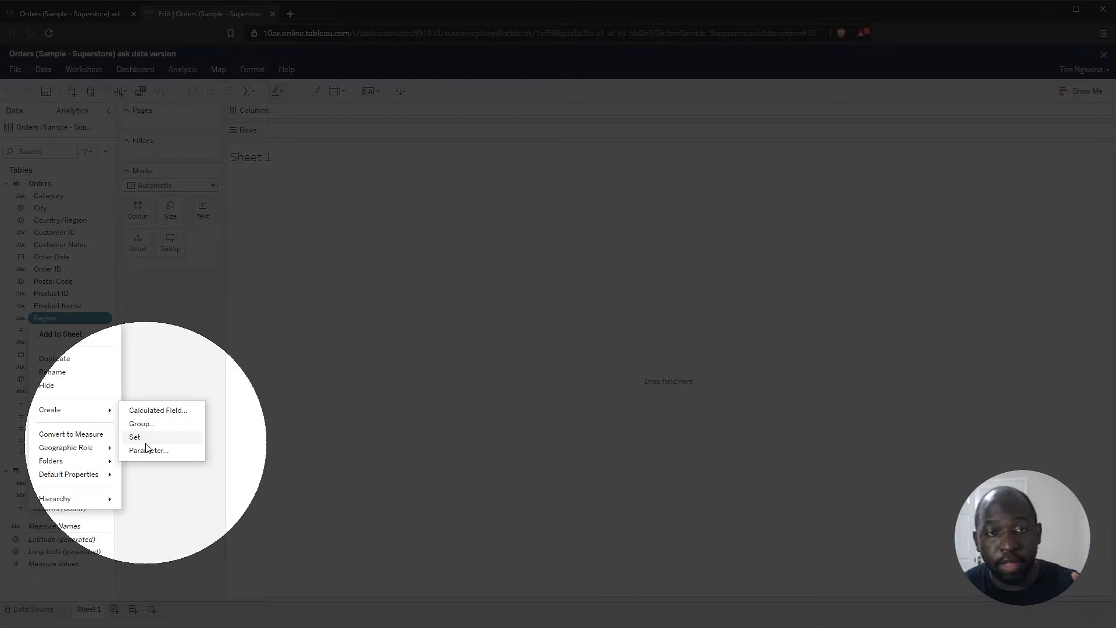
left_click(135, 436)
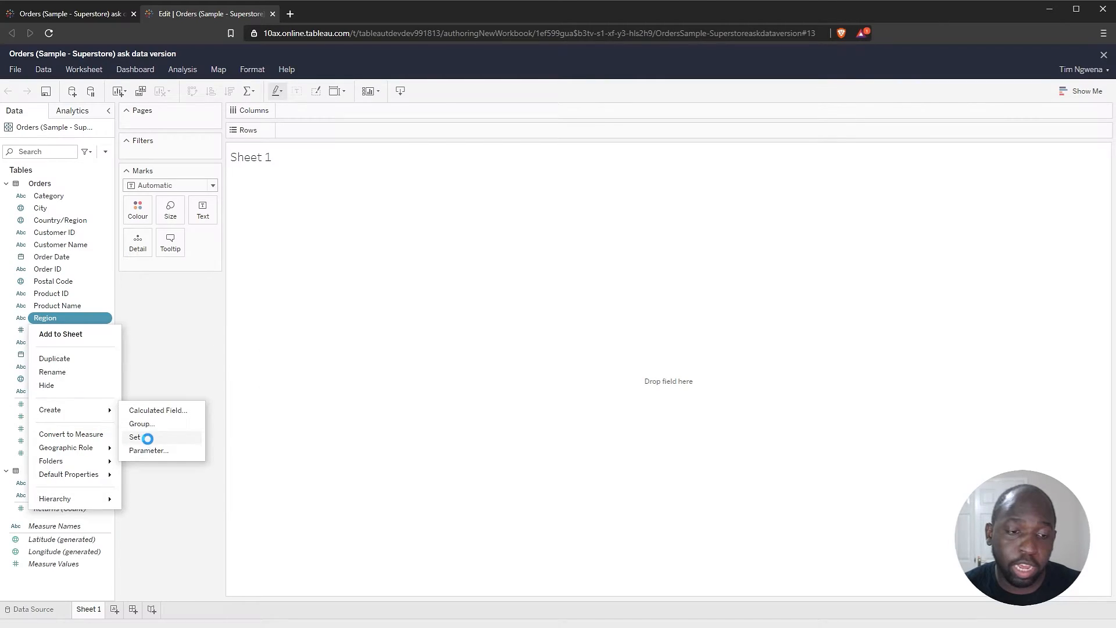
left_click(135, 437)
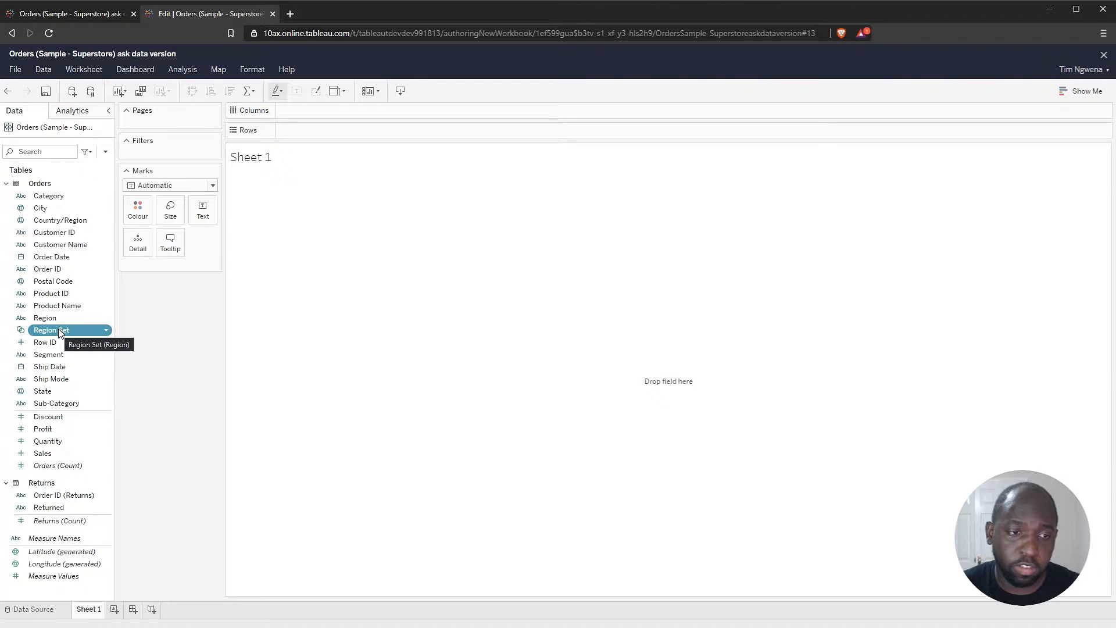
right_click(50, 329)
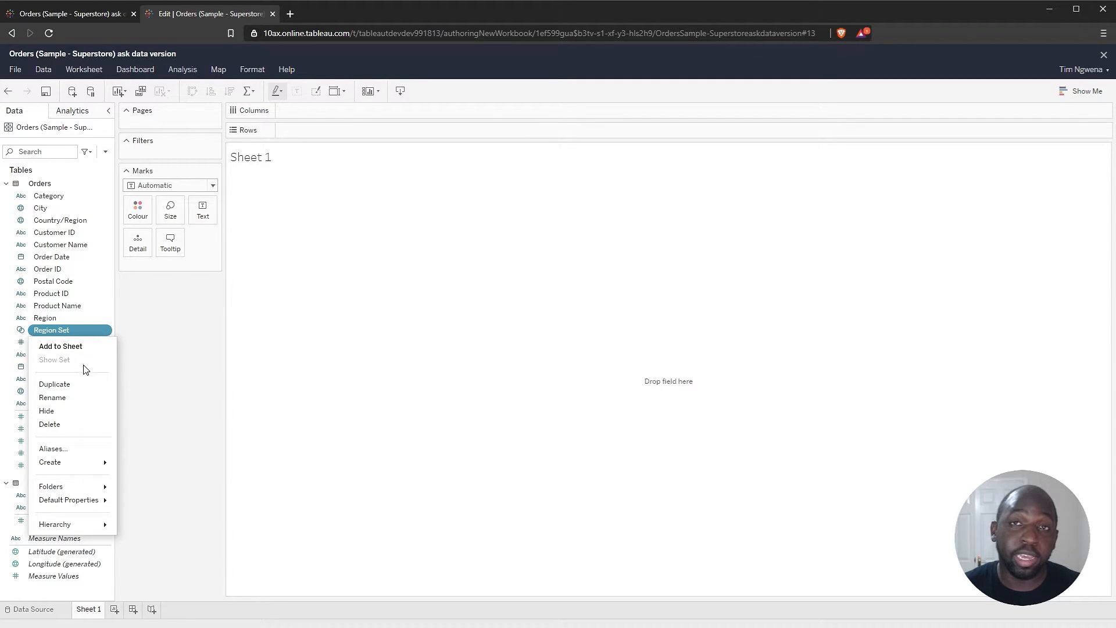
mouse_move(140, 361)
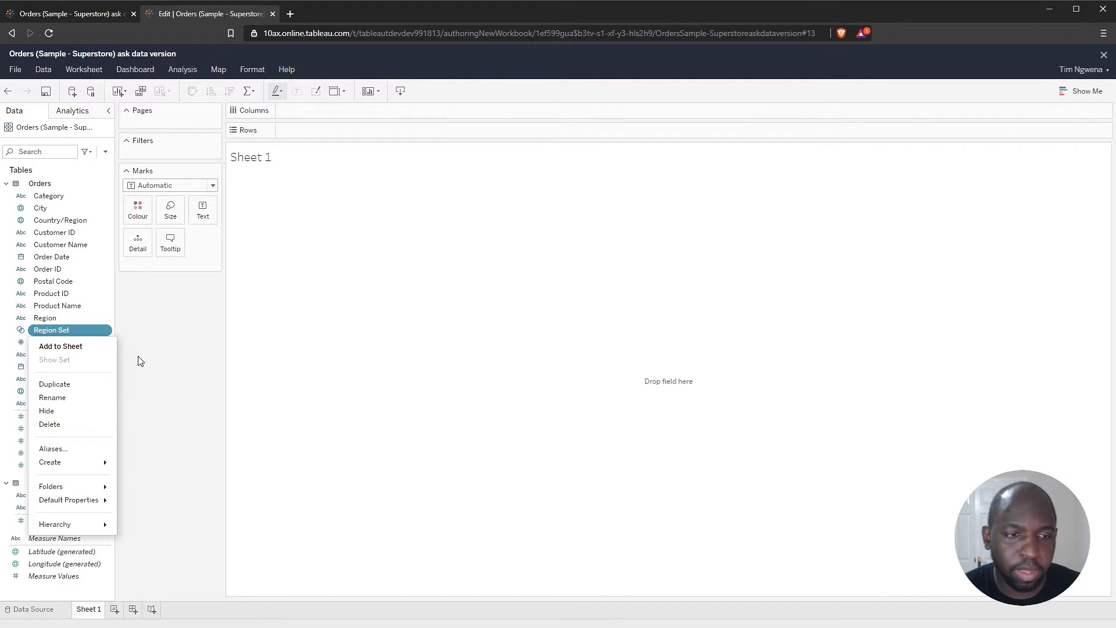
left_click(44, 318)
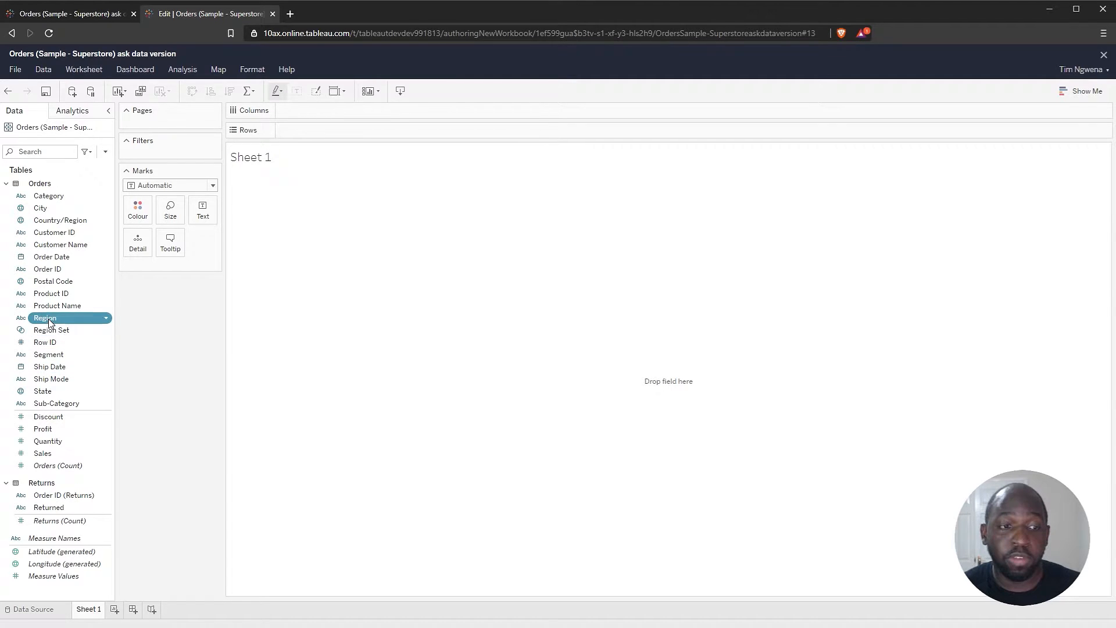
Put Region on Columns and SUM(Sales) on Rows for Central, East, South, West bars.
left_click_drag(45, 318, 356, 109)
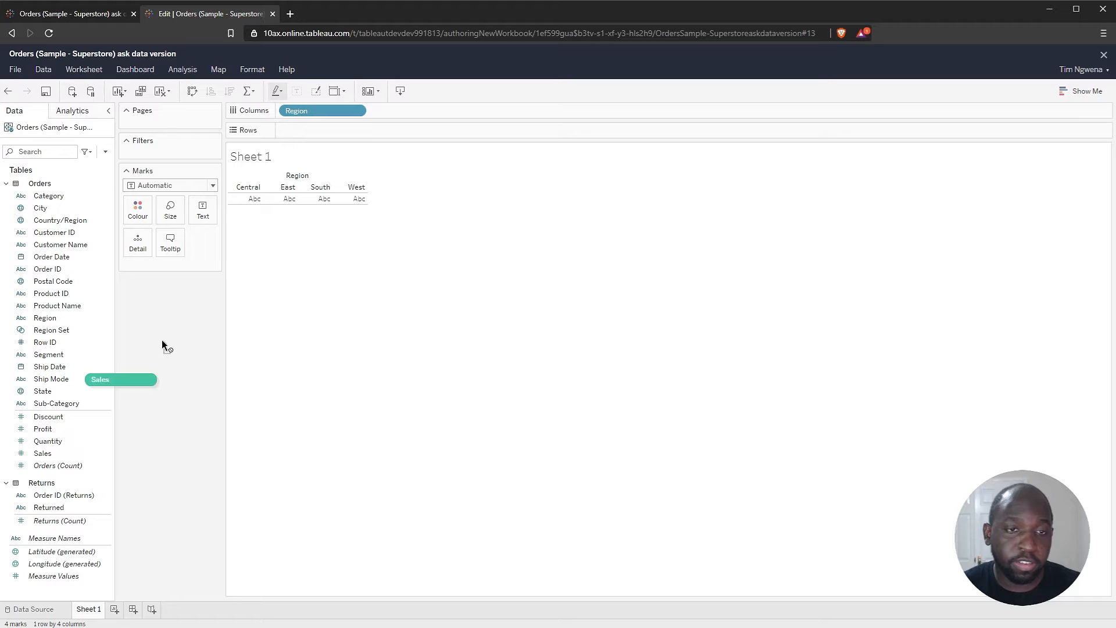
left_click_drag(100, 378, 323, 130)
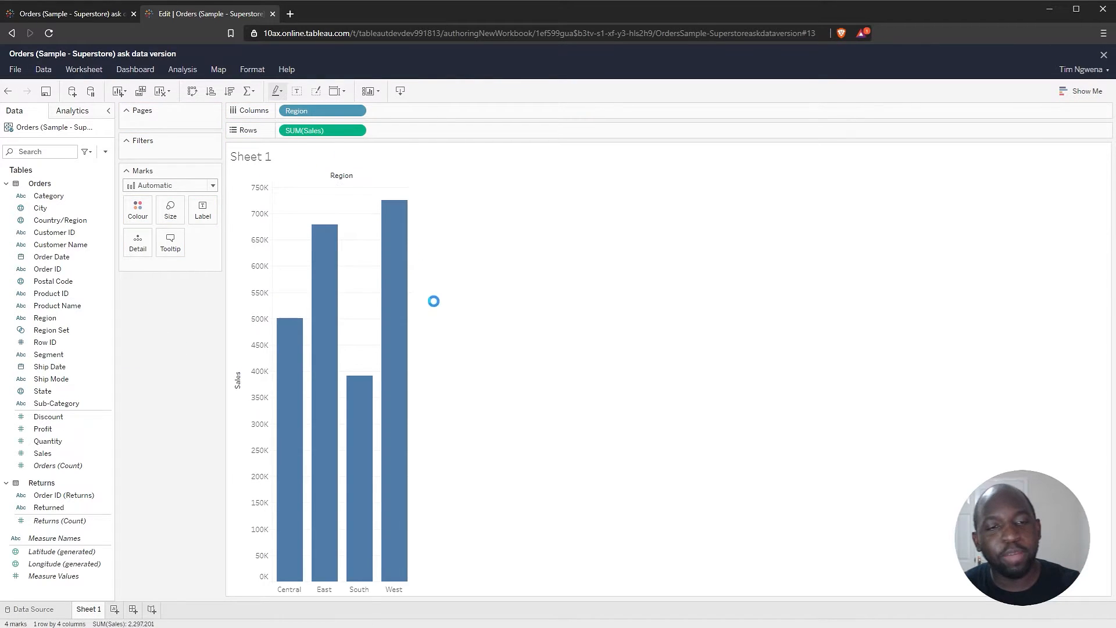
left_click(320, 110)
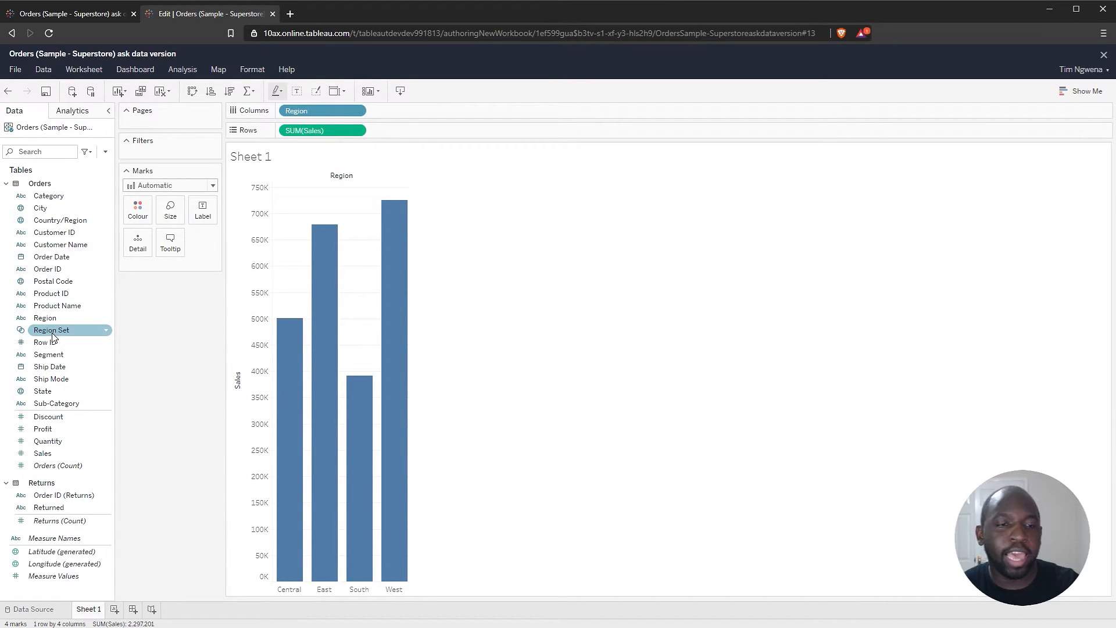
mouse_move(51, 329)
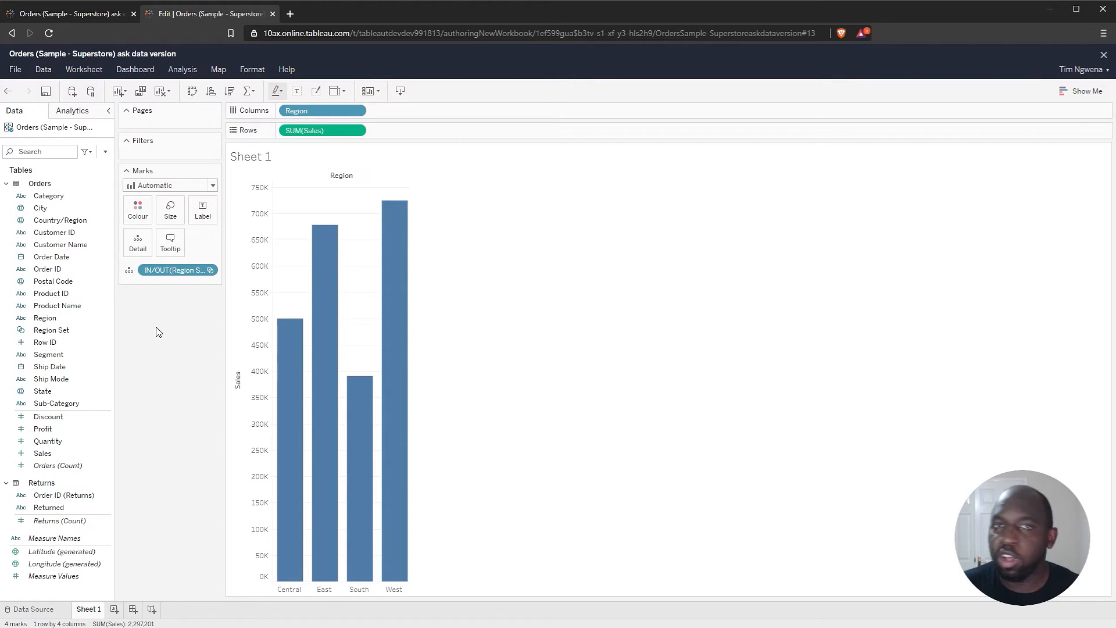
Place IN/OUT(Region Set) on the Marks card and open its pill menu.
left_click(174, 270)
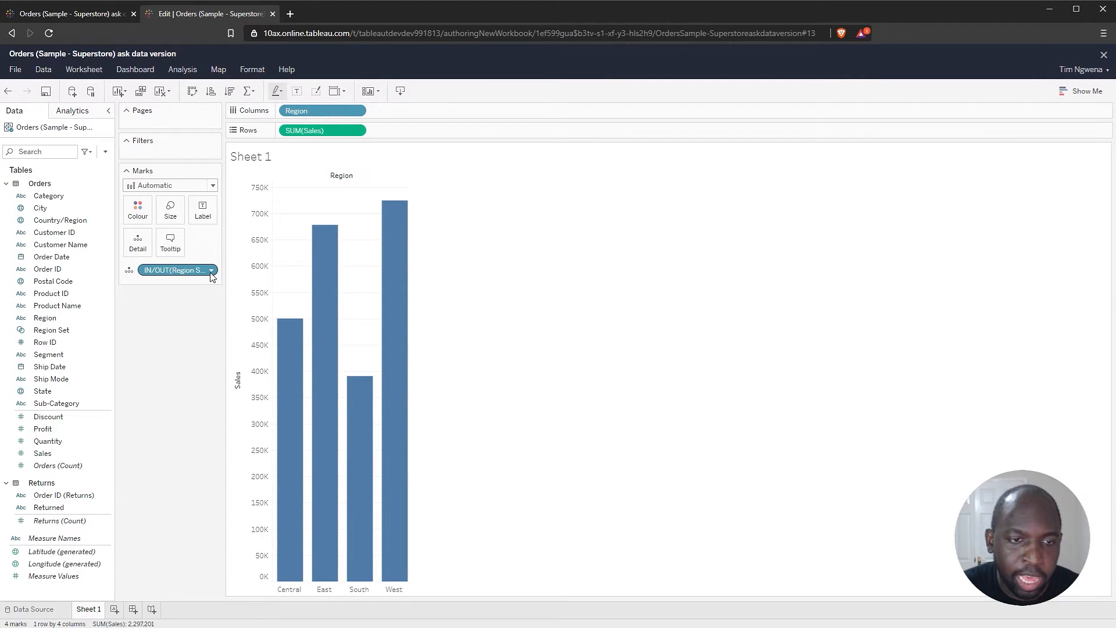
left_click(210, 270)
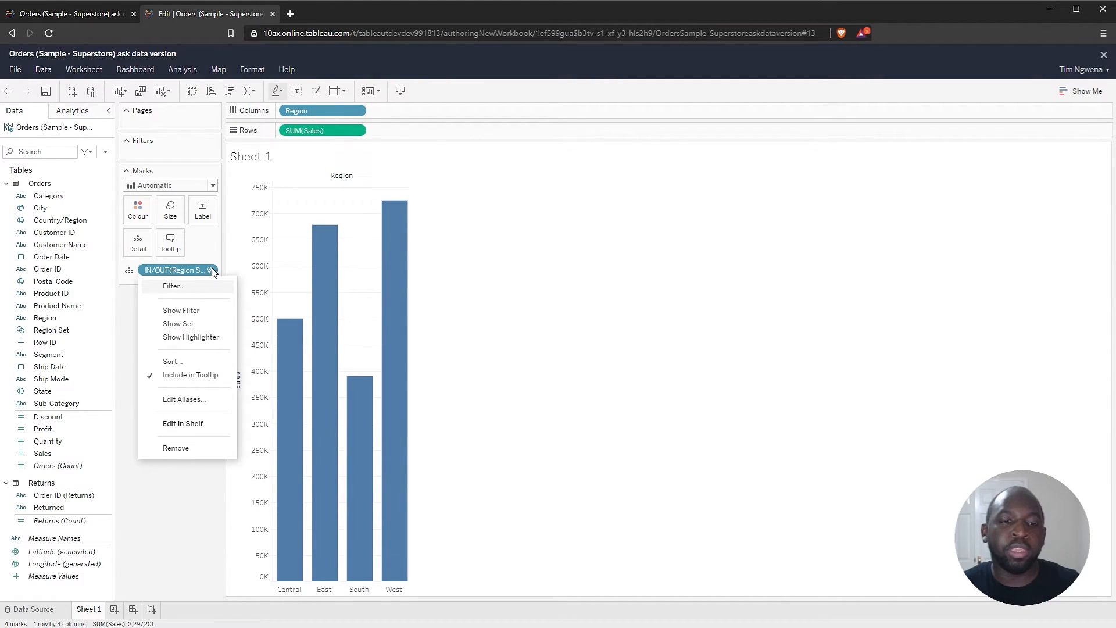
mouse_move(200, 329)
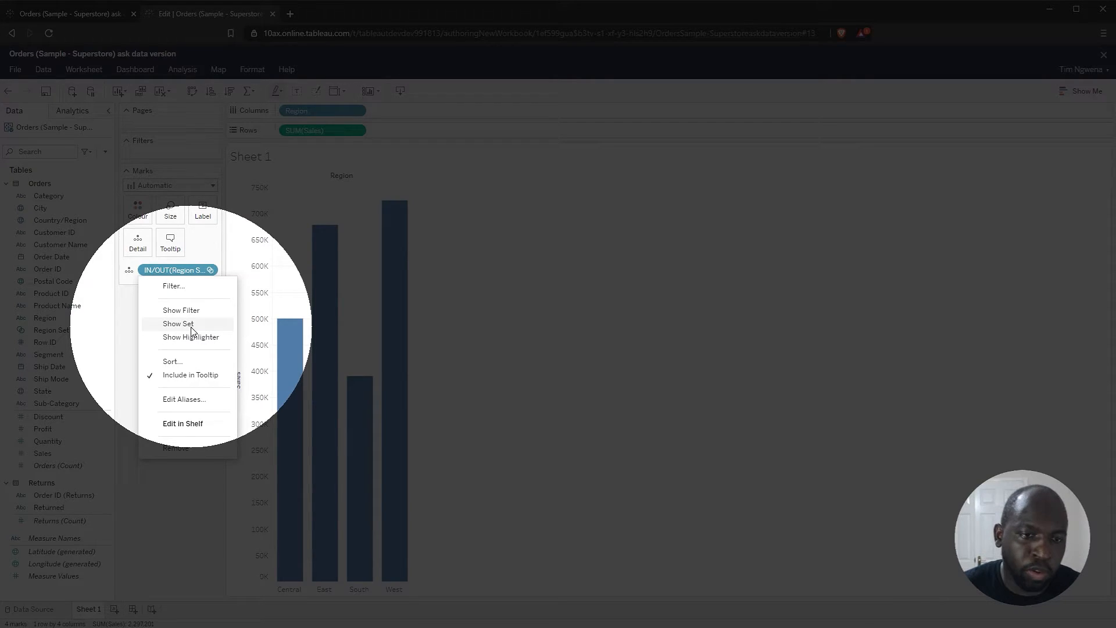
Show the Region Set control and tick Central and East as members.
left_click(178, 323)
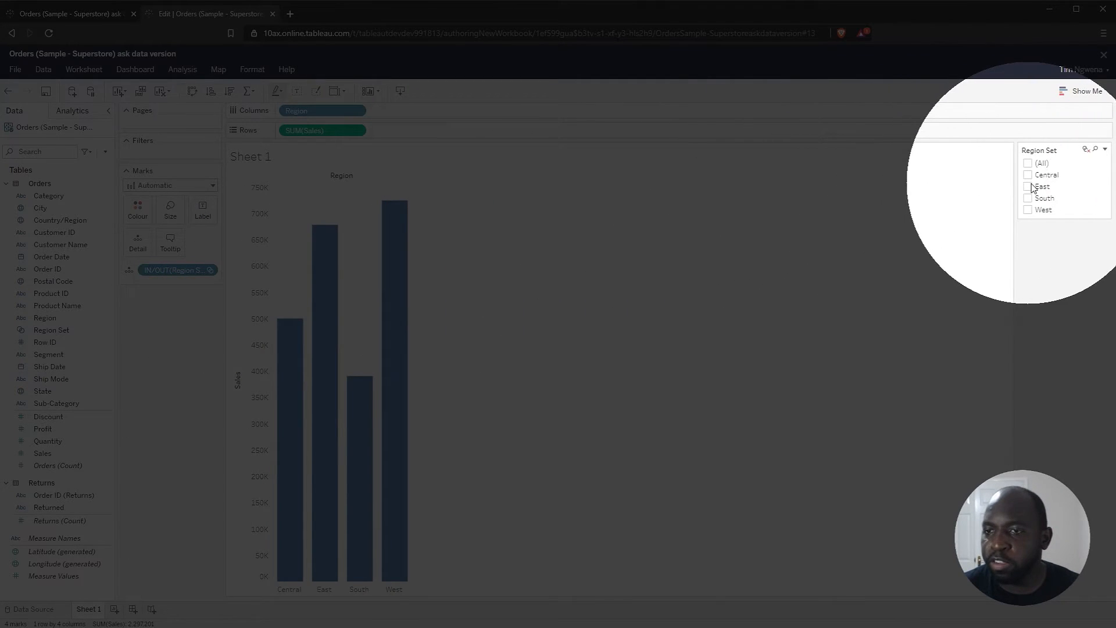
mouse_move(1043, 175)
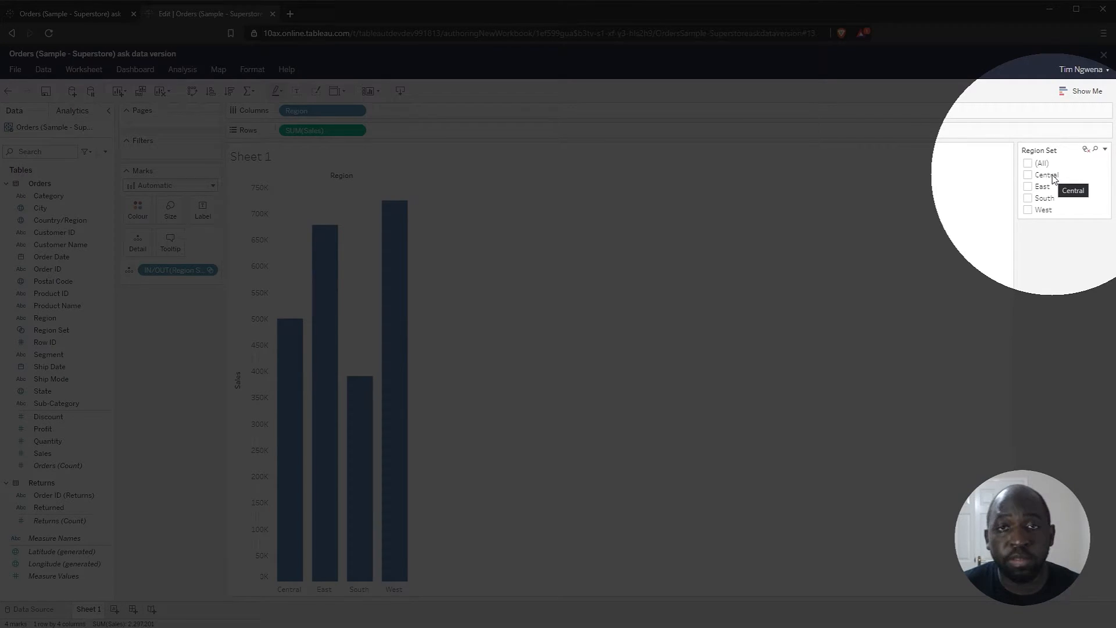
left_click(1028, 186)
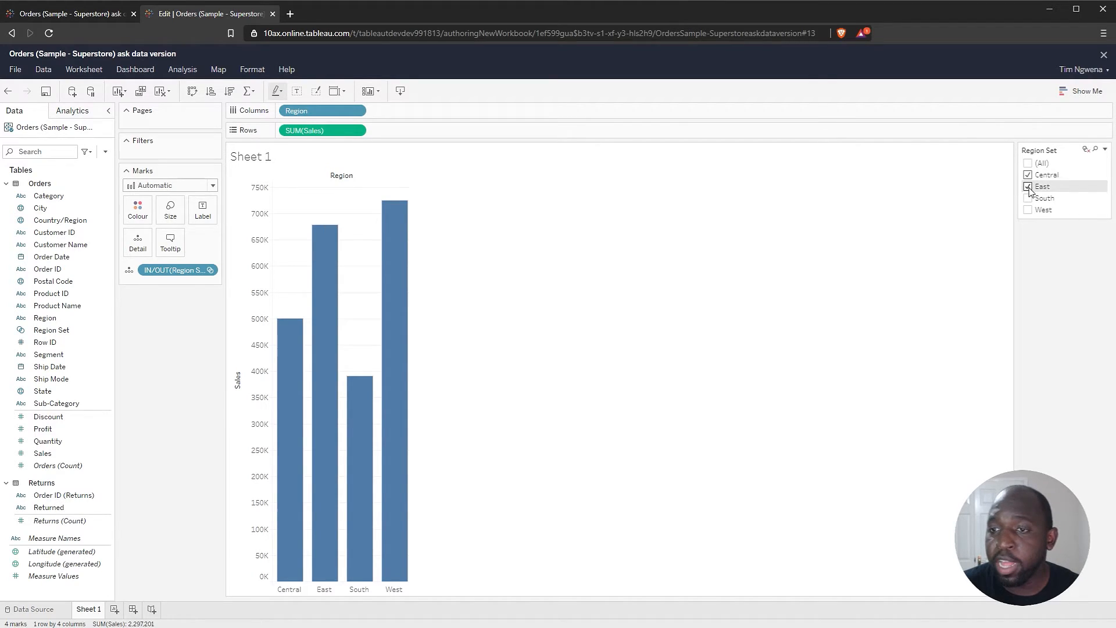
left_click(1027, 187)
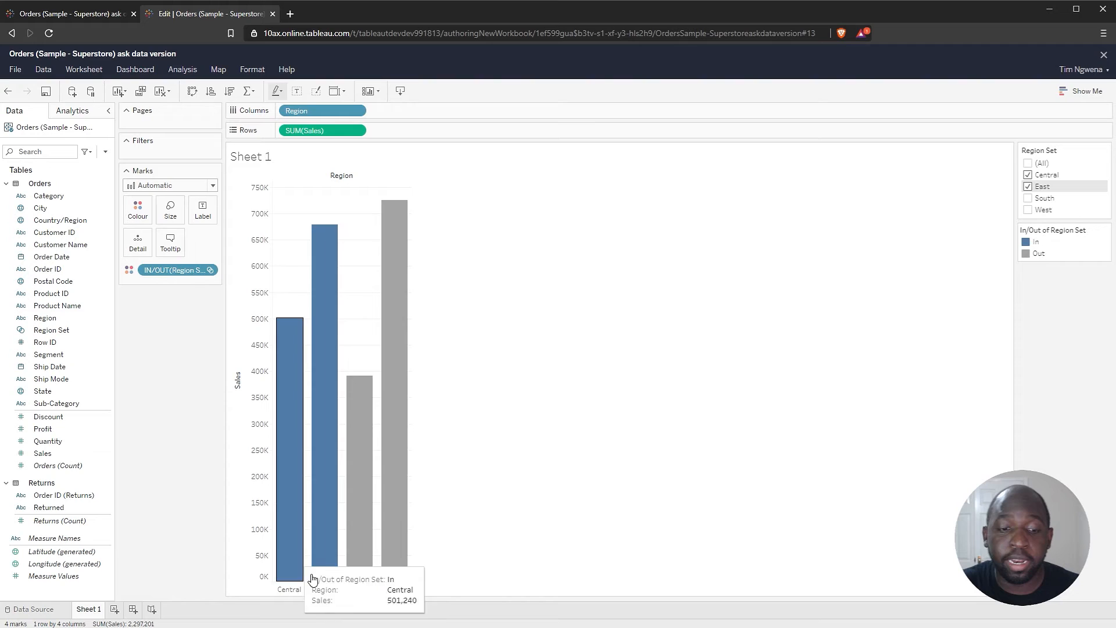
mouse_move(466, 504)
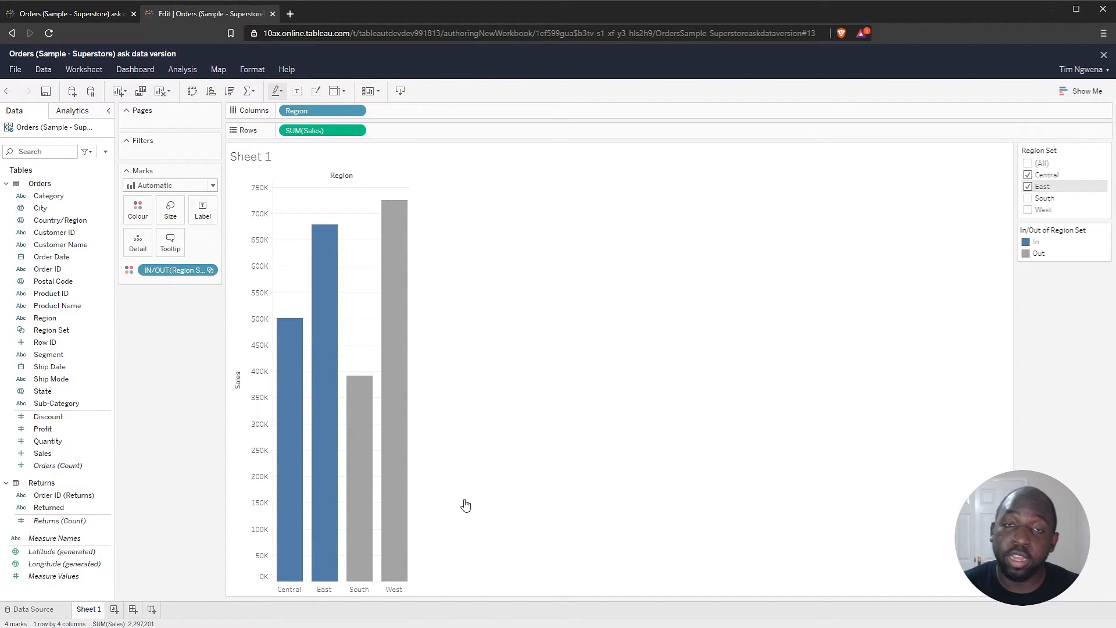
mouse_move(1021, 228)
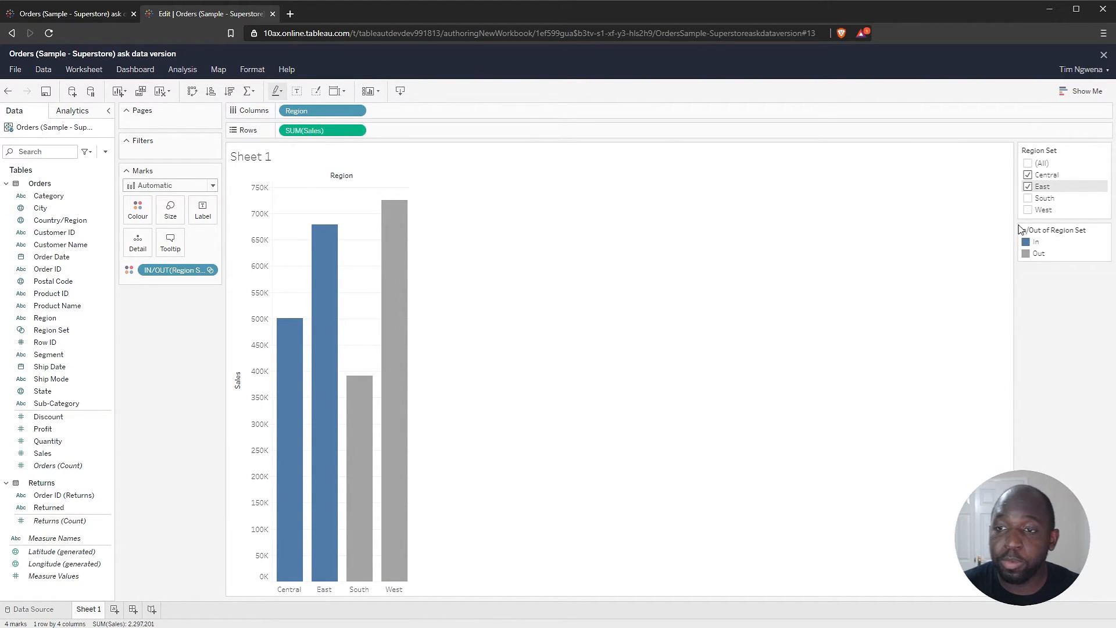
Tick South in the Region Set control, leaving only West out.
left_click(1027, 197)
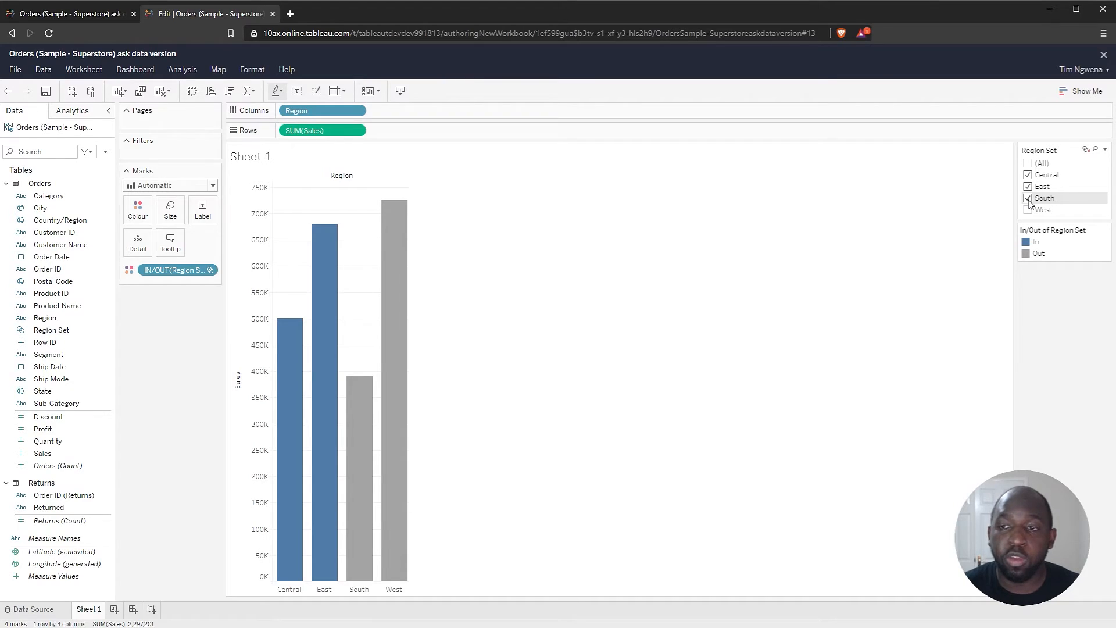
left_click(1027, 198)
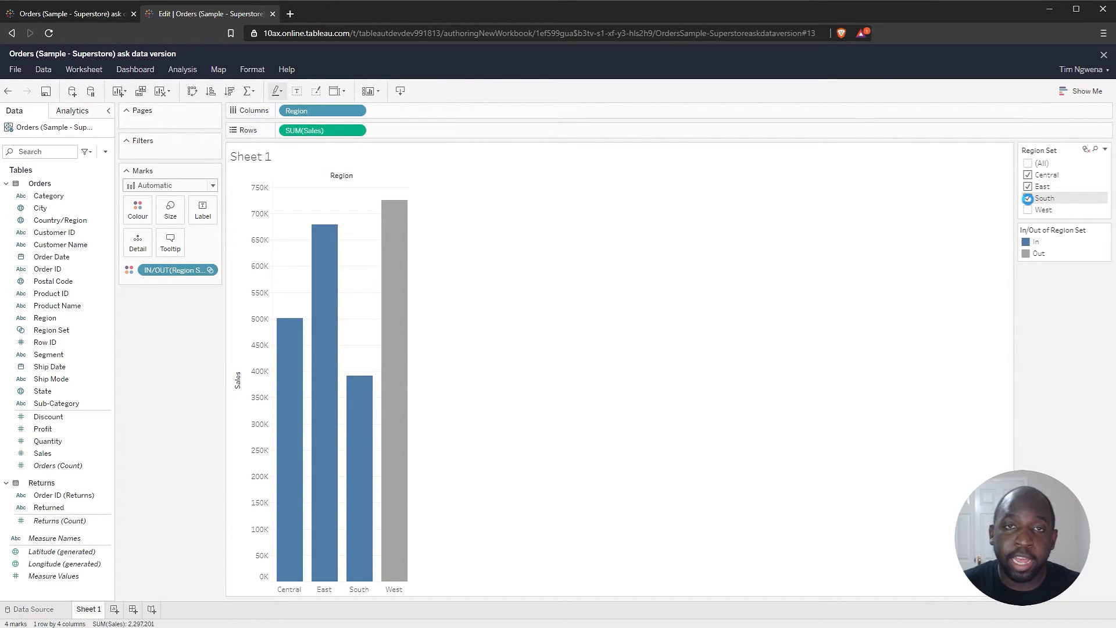